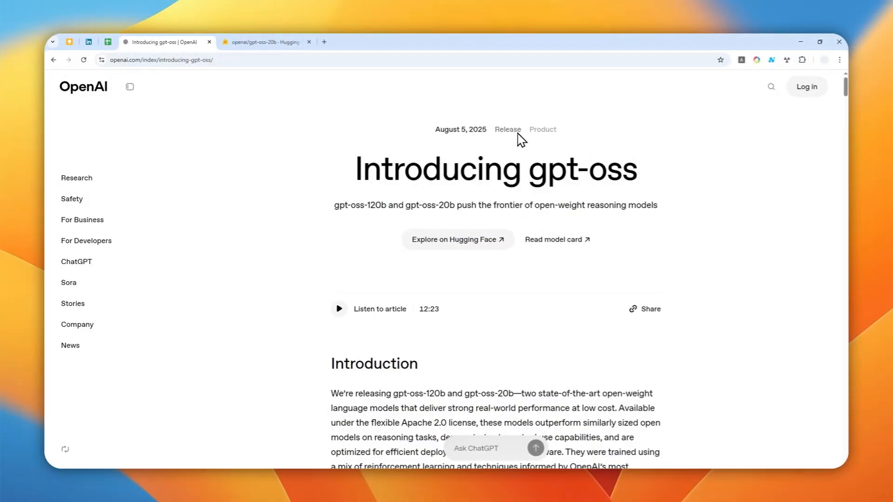
Scroll the gpt-oss announcement down to the evaluation charts, then bring up the openai/gpt-oss-20b Hugging Face page.
scroll("down", 3)
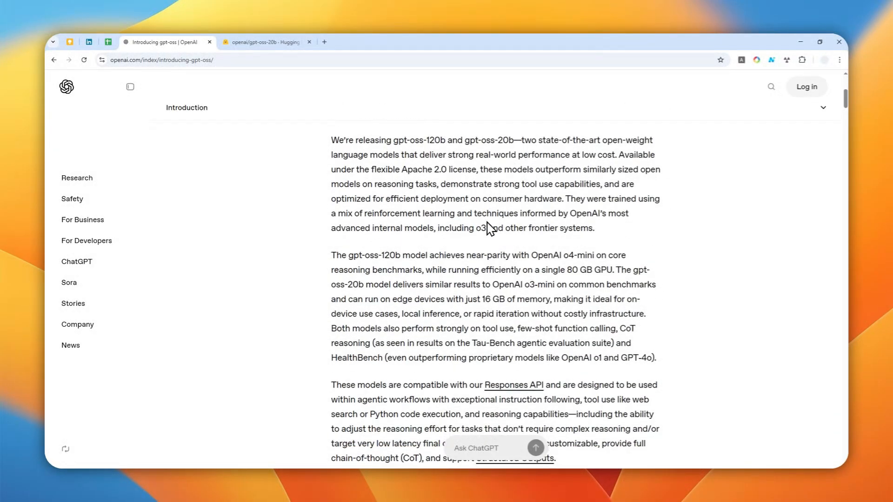
scroll("down", 3)
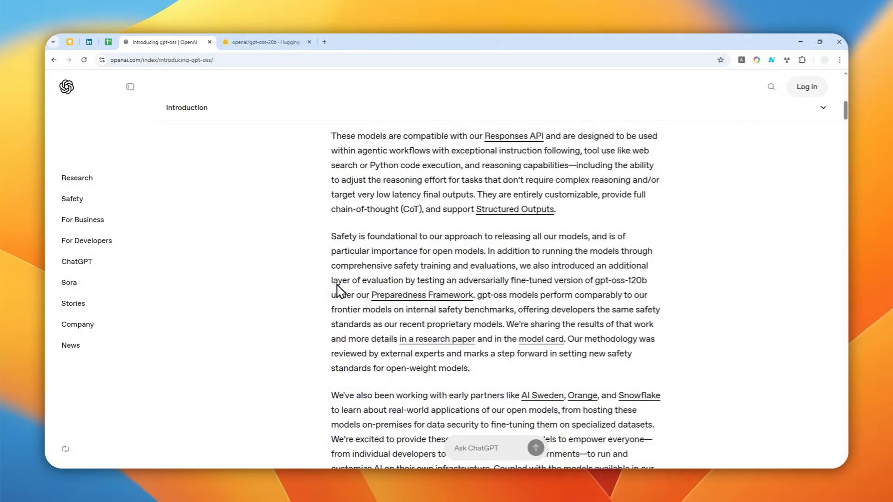
scroll("down", 3)
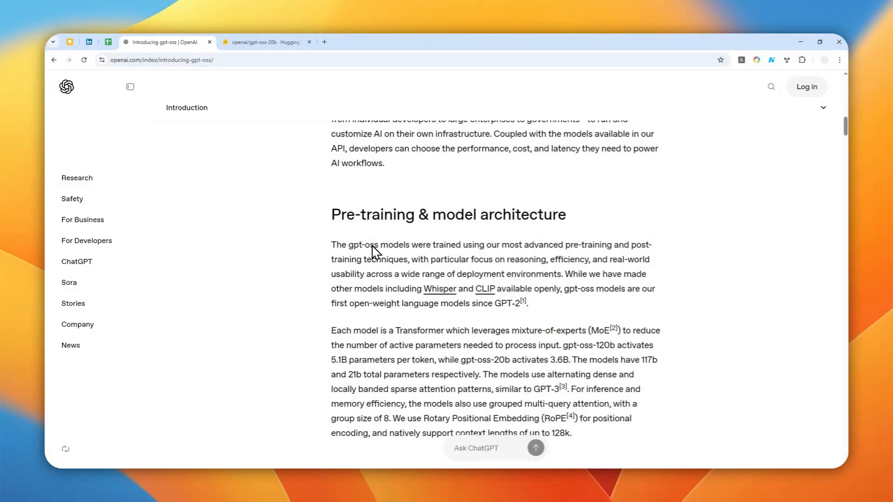
scroll("down", 3)
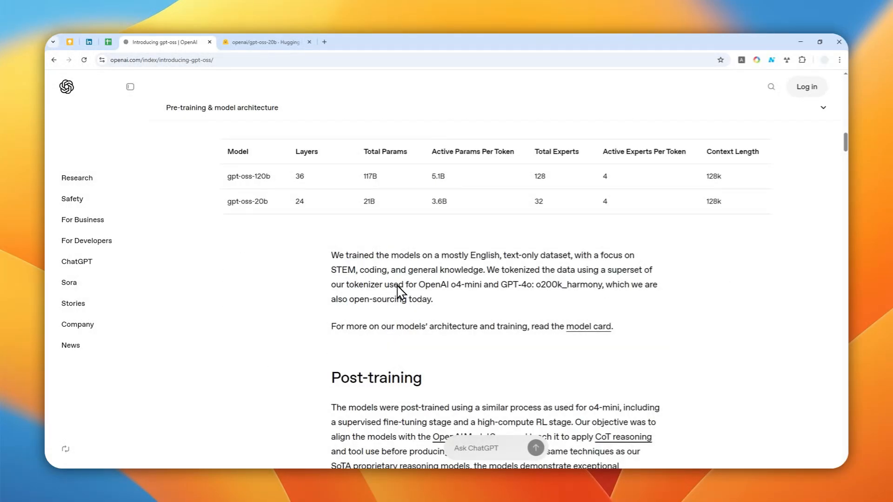
scroll("down", 3)
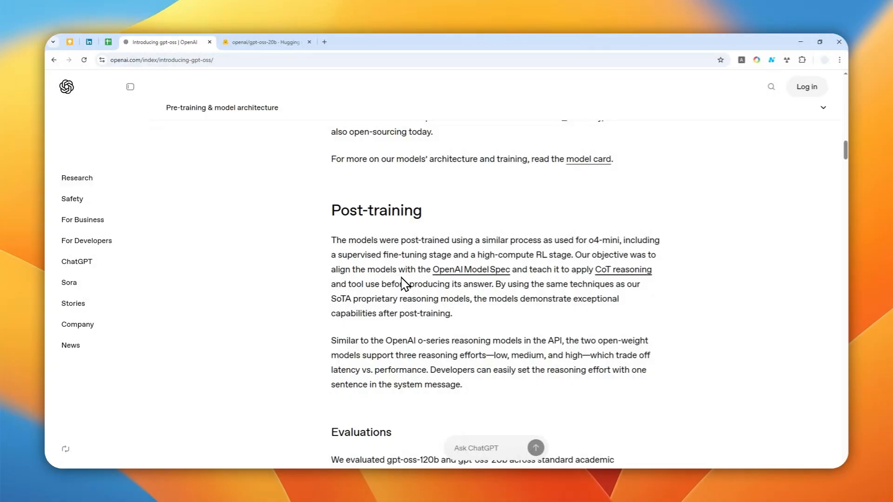
mouse_move(409, 275)
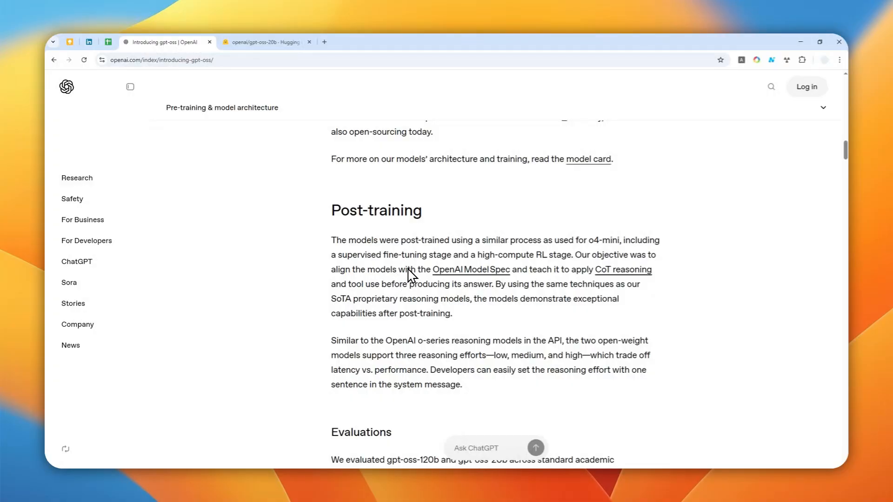
scroll("down", 3)
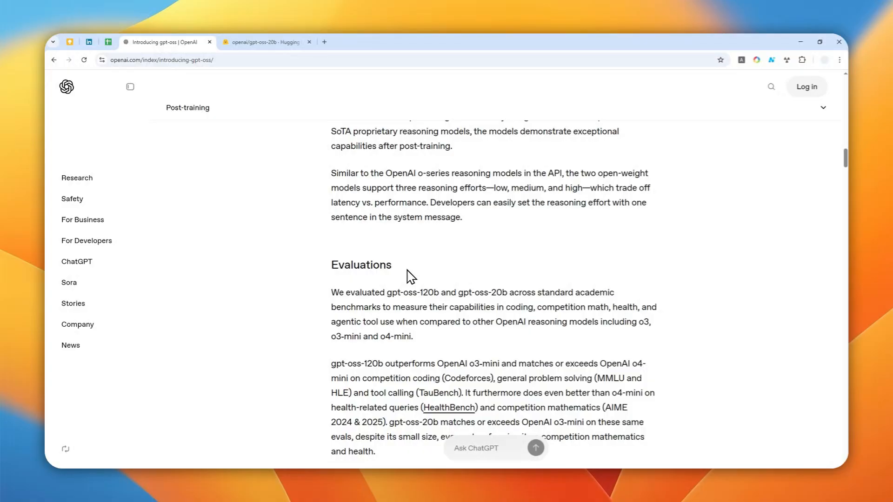
mouse_move(484, 233)
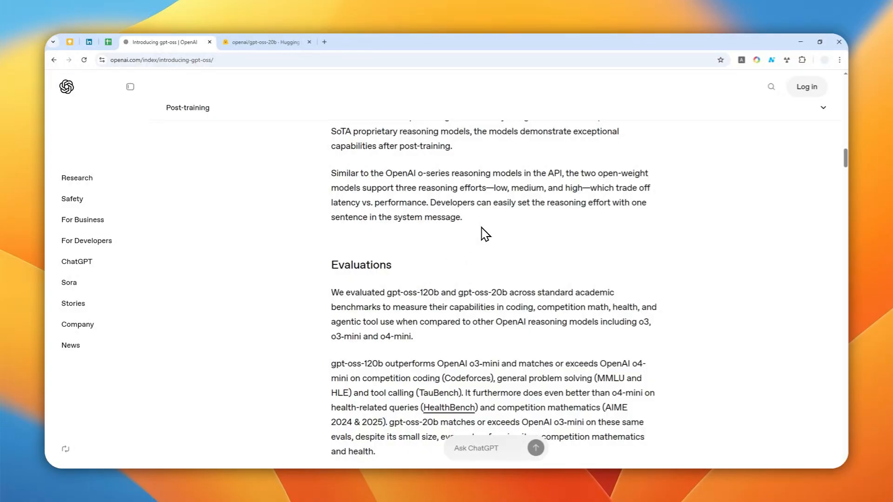
scroll("down", 3)
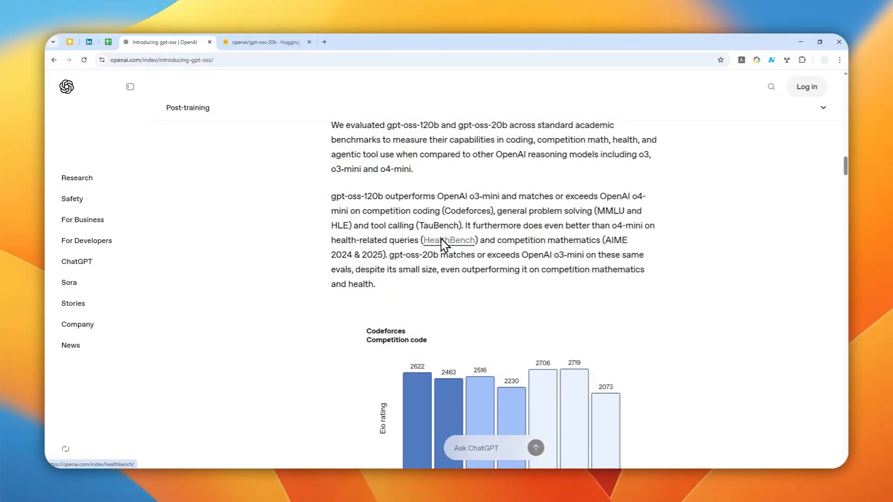
scroll("down", 3)
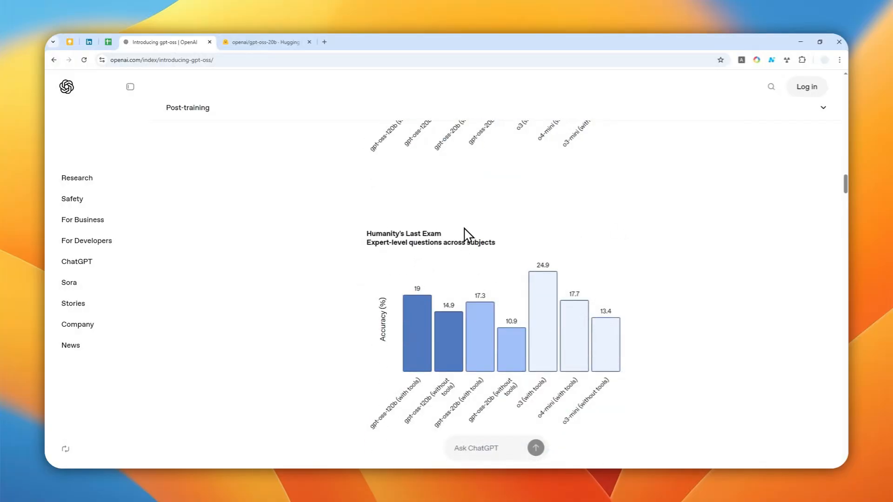
scroll("down", 3)
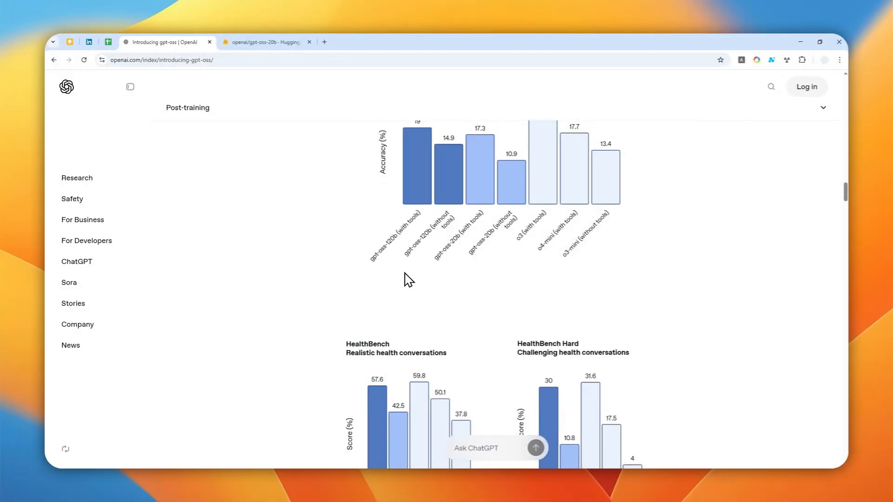
left_click(263, 42)
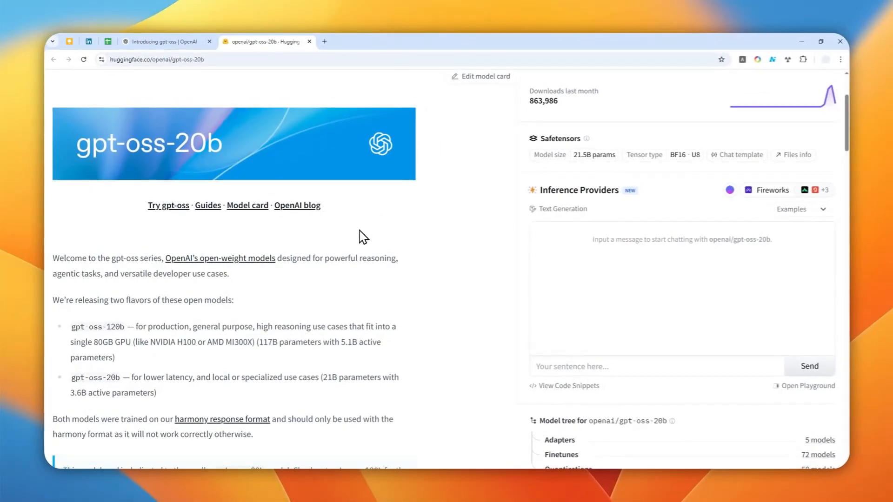
mouse_move(367, 310)
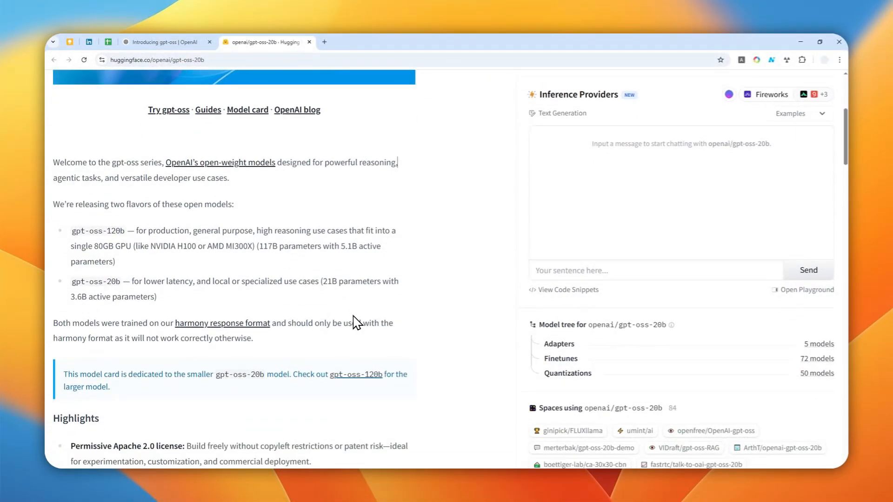
Scroll the gpt-oss-20b model card, then search 'lm studio' in a new tab and go to lmstudio.ai.
scroll("down", 3)
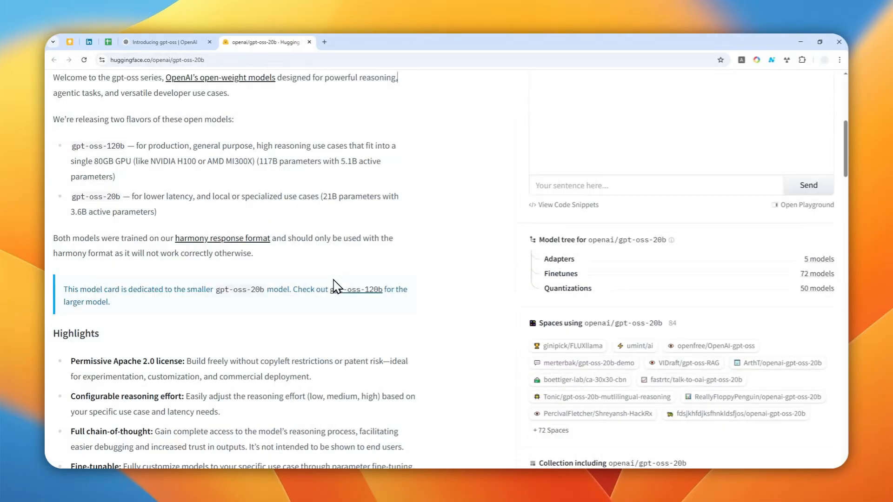
scroll("down", 3)
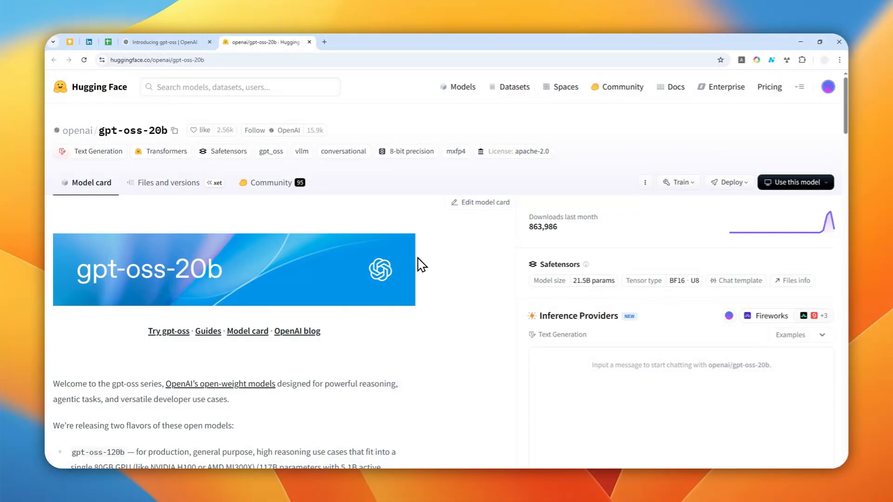
left_click(324, 42)
type("lm studio")
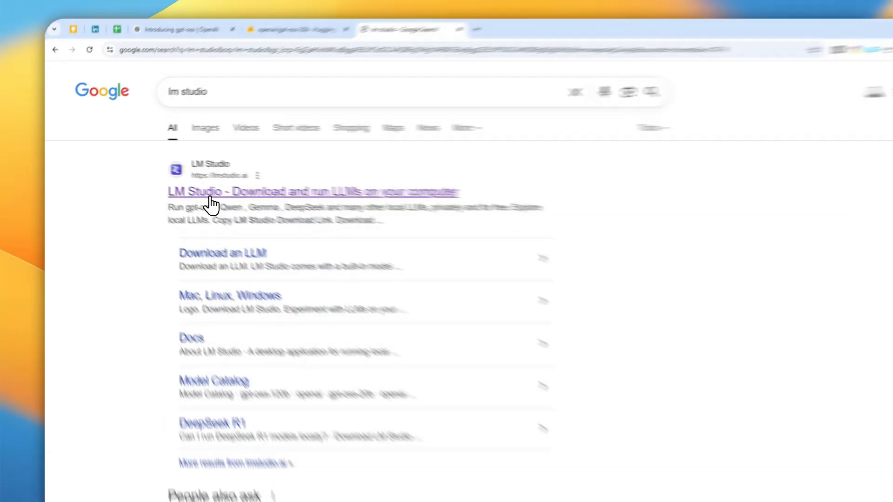
left_click(312, 192)
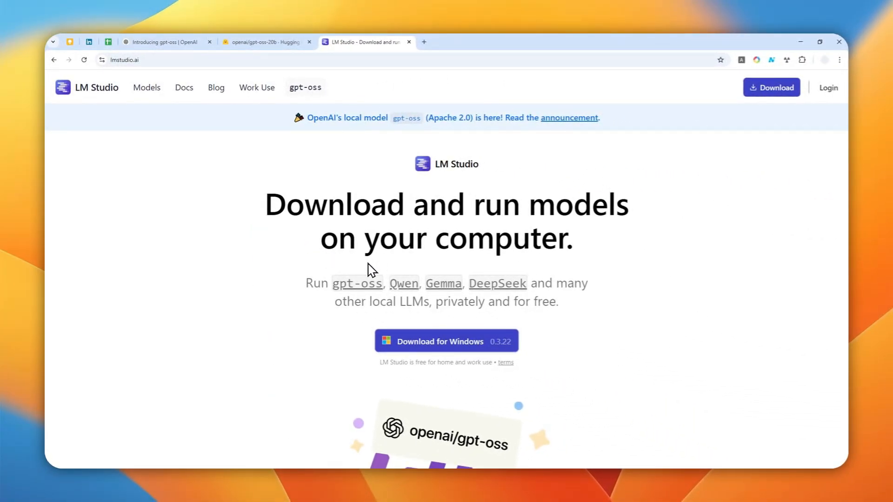
mouse_move(541, 253)
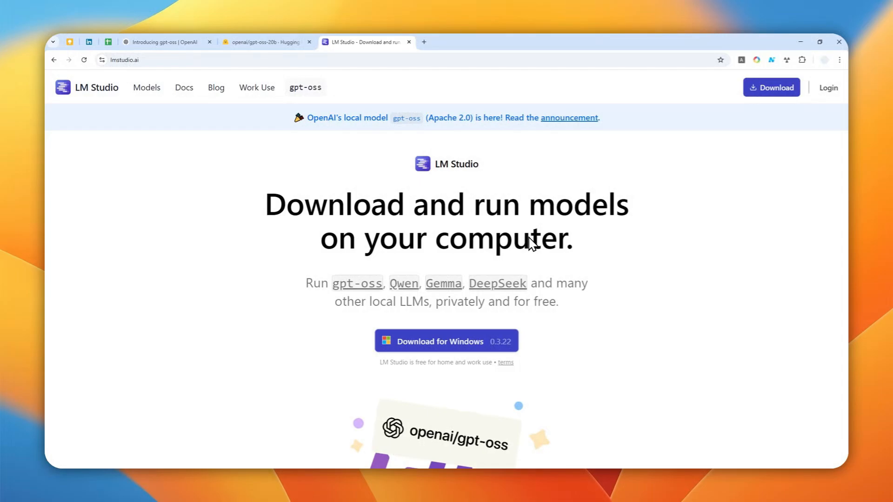
mouse_move(290, 204)
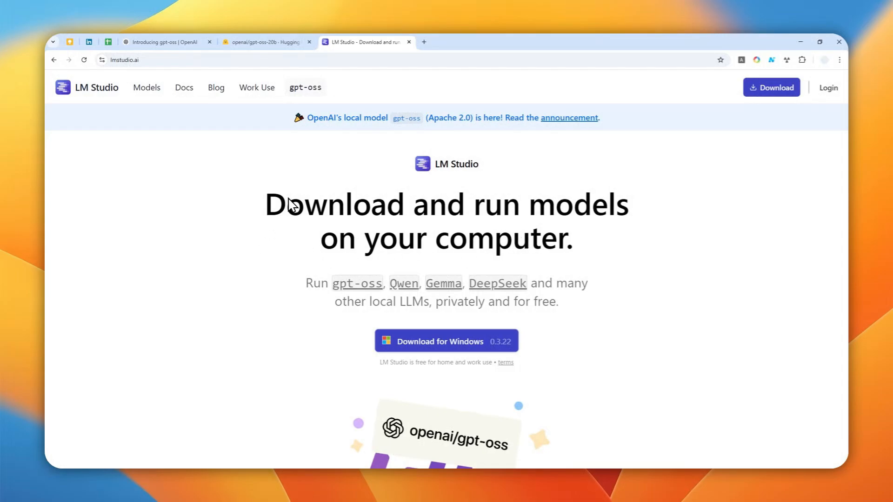
Scroll the lmstudio.ai home page past the Download for Windows 0.3.22 offer to the gpt-oss graphic.
scroll("down", 3)
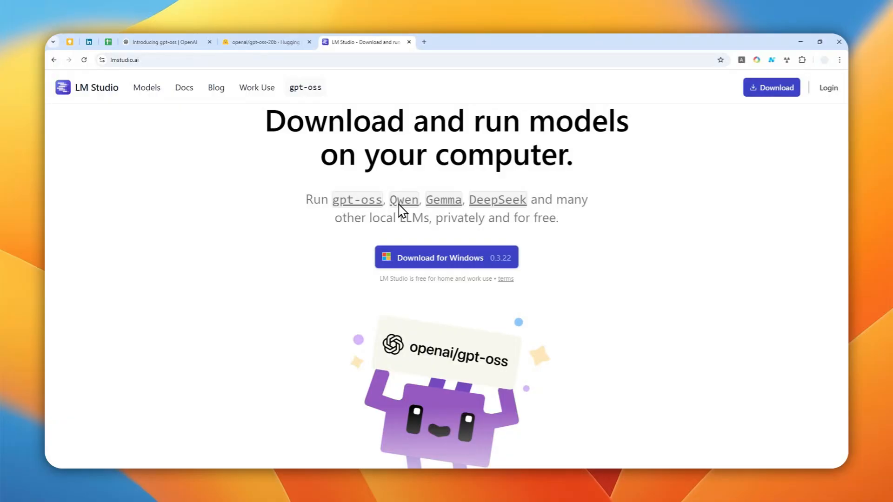
mouse_move(542, 208)
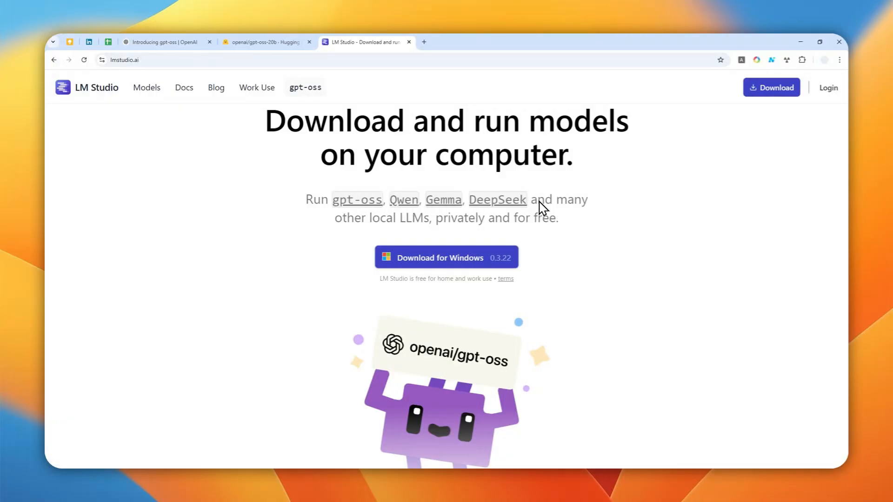
mouse_move(605, 221)
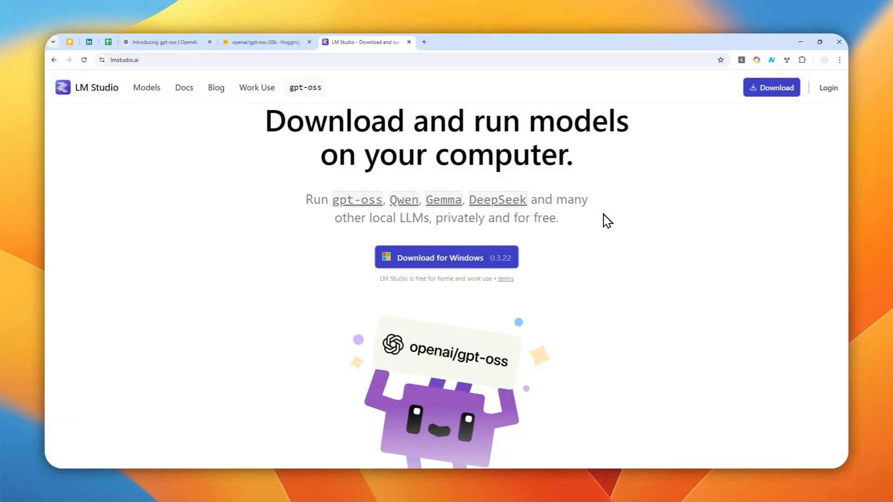
mouse_move(627, 257)
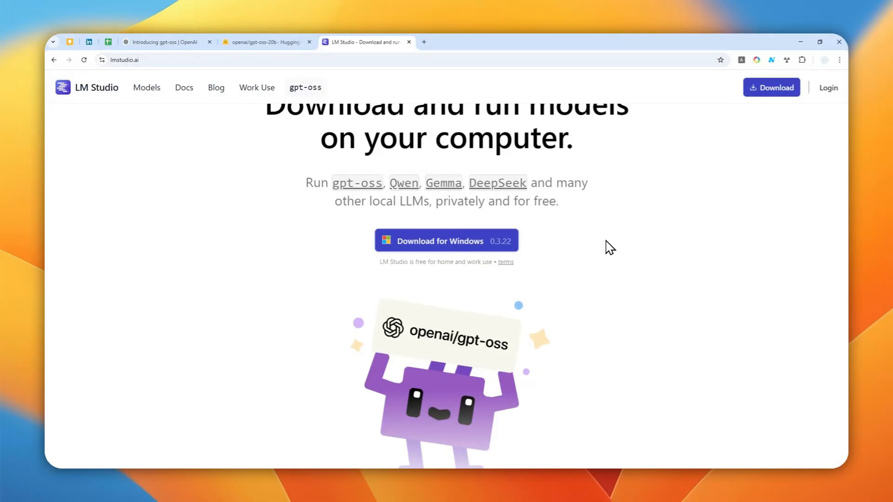
scroll("down", 3)
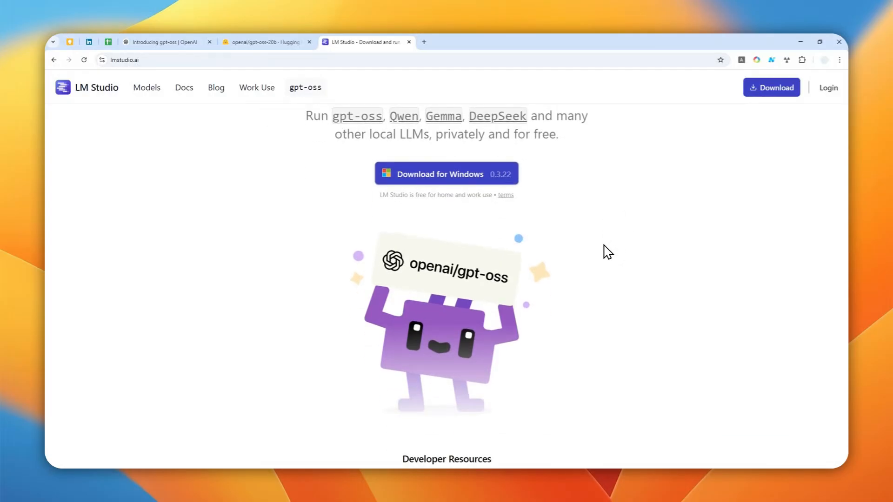
mouse_move(611, 245)
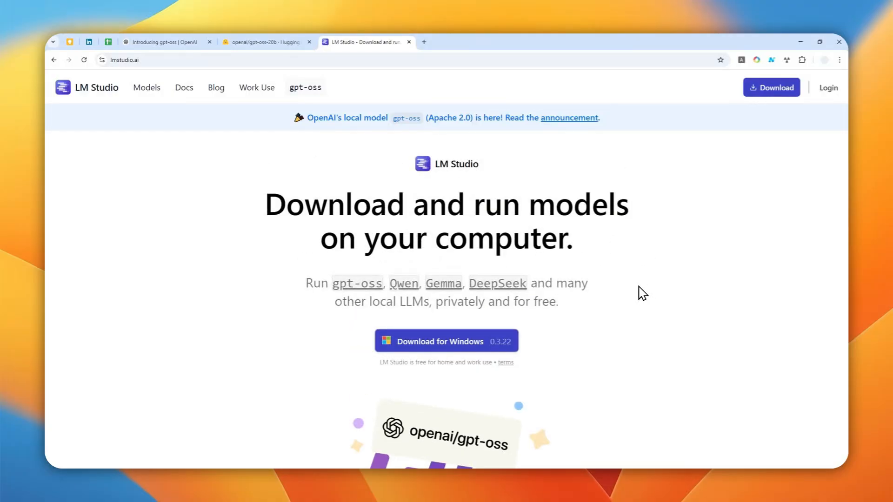
mouse_move(622, 291)
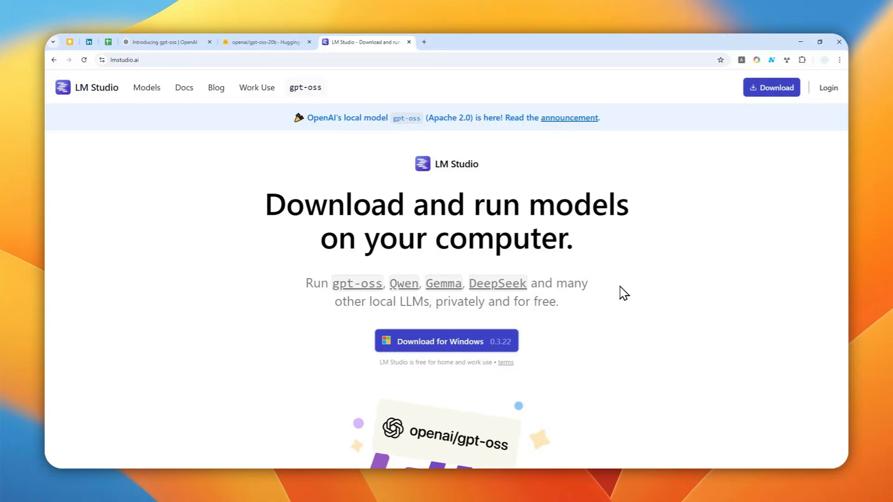
mouse_move(333, 379)
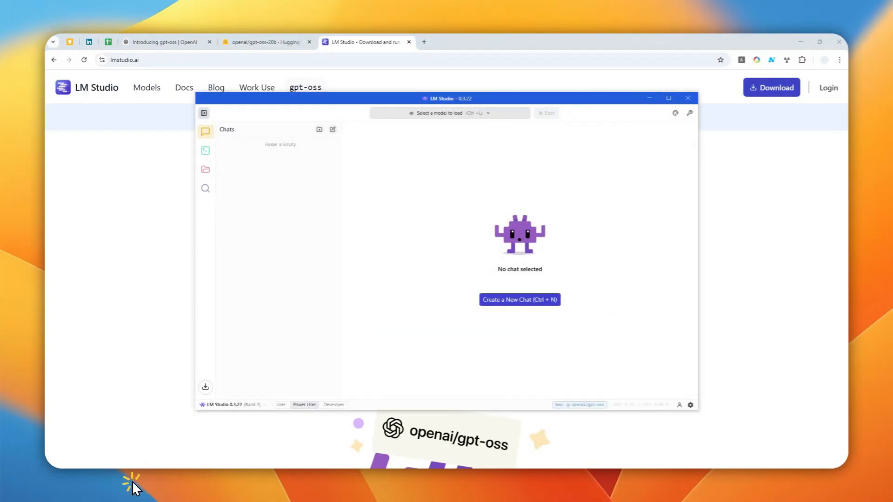
mouse_move(466, 187)
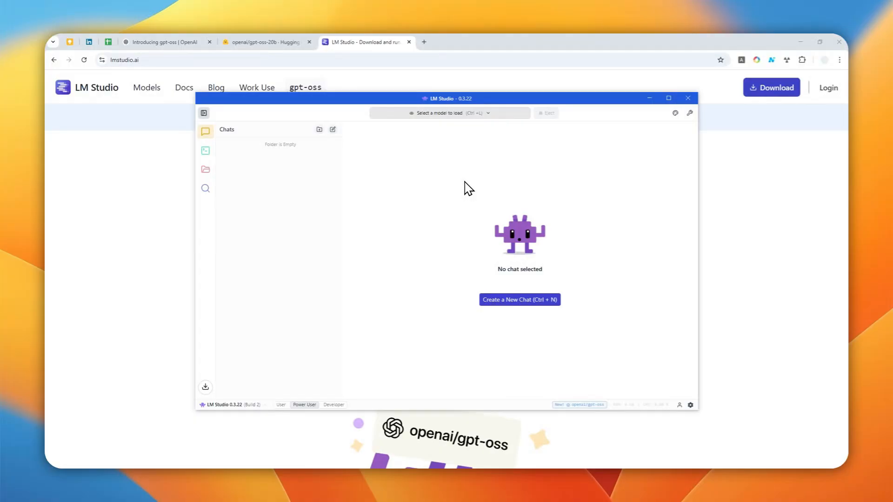
mouse_move(474, 192)
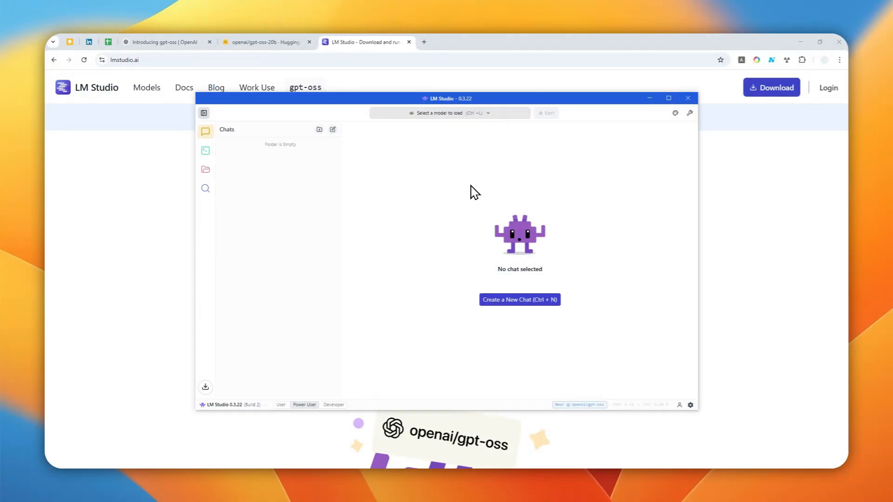
mouse_move(482, 262)
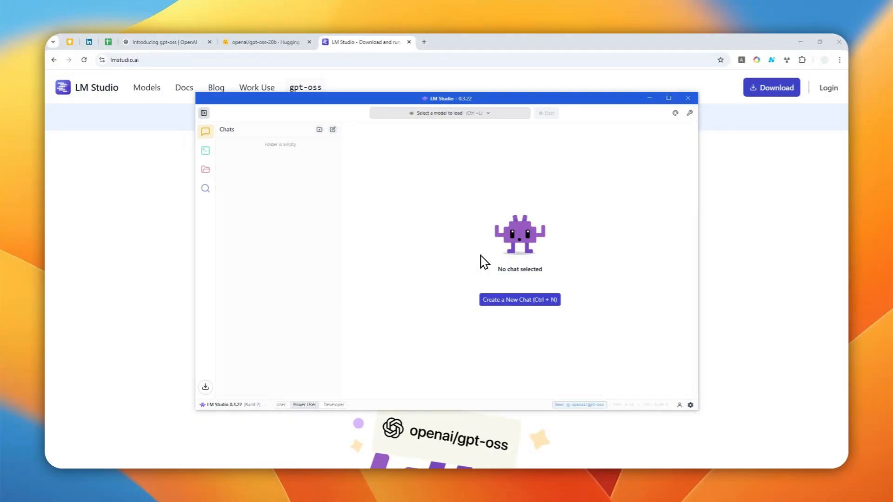
mouse_move(456, 103)
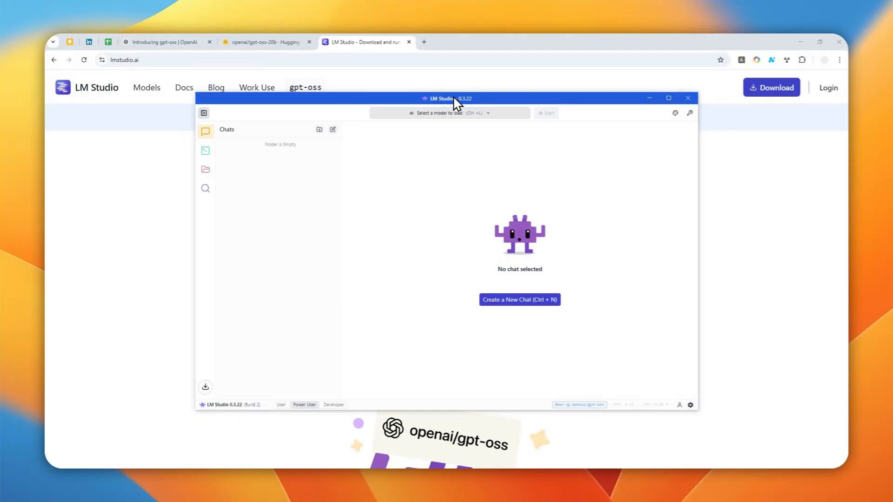
mouse_move(532, 233)
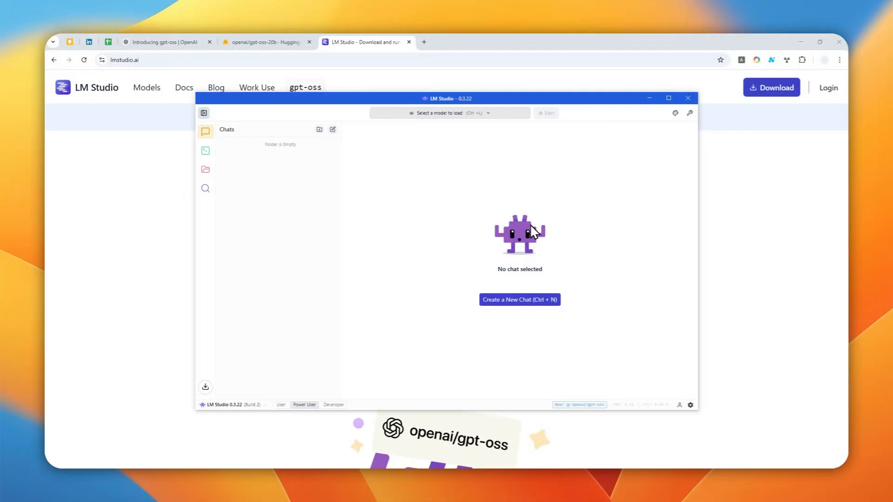
mouse_move(576, 414)
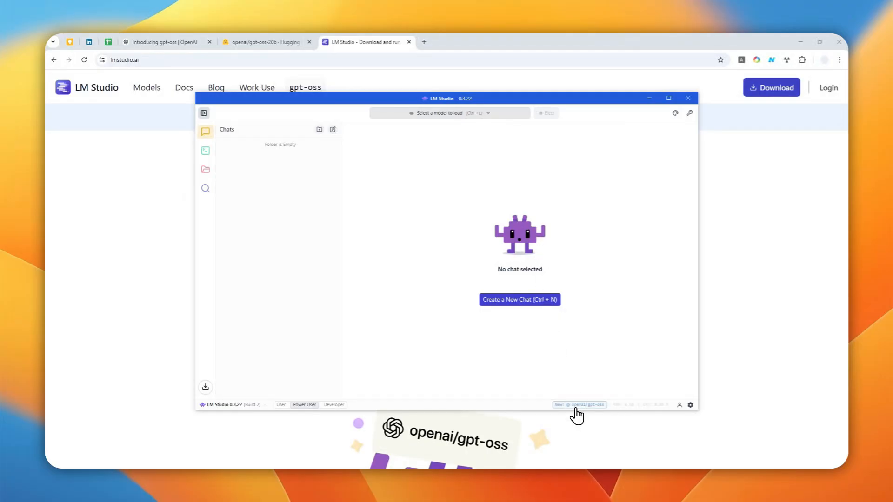
mouse_move(581, 413)
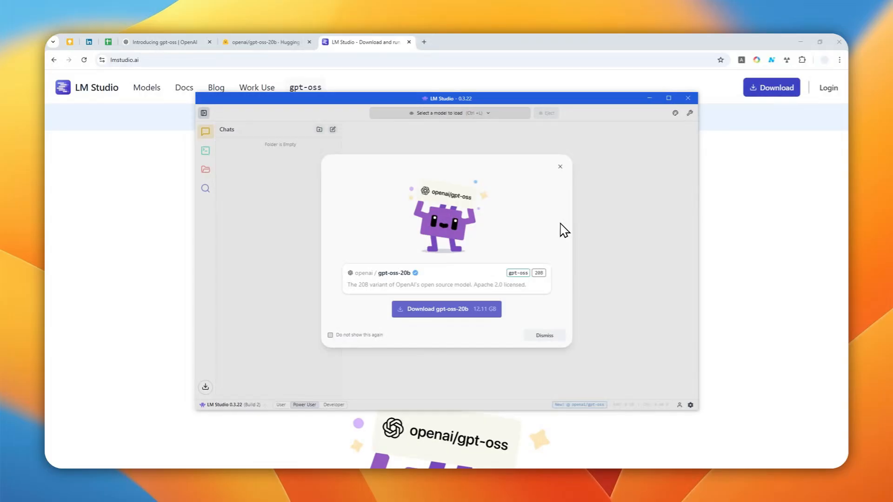
mouse_move(546, 326)
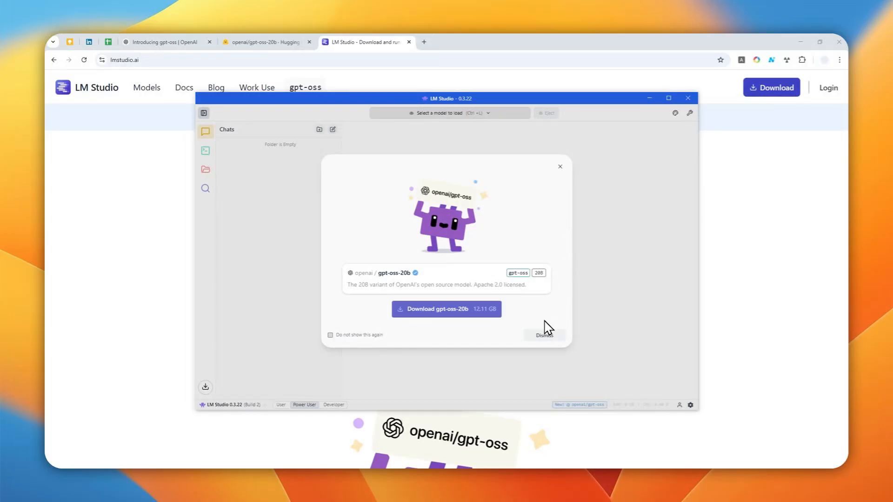
mouse_move(483, 339)
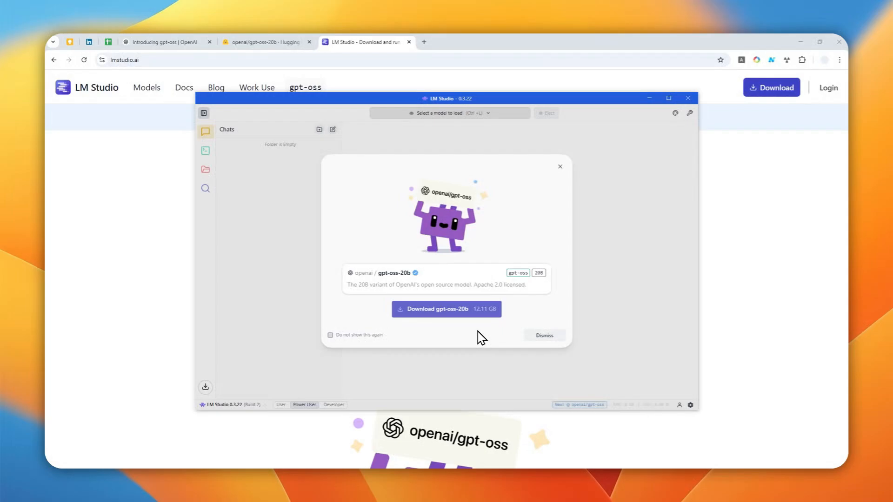
mouse_move(476, 336)
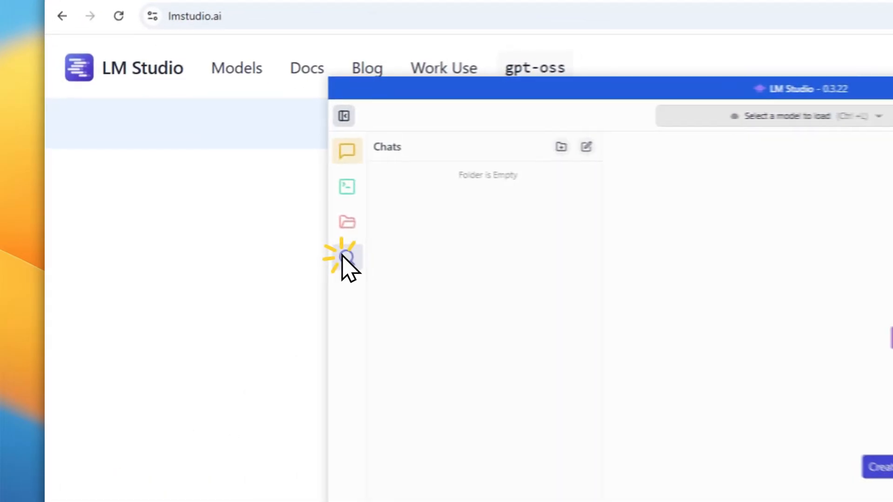
Search Discover for 'gpt oss', returning 58 models including unsloth's gpt-oss-20b-GGUF.
left_click(346, 259)
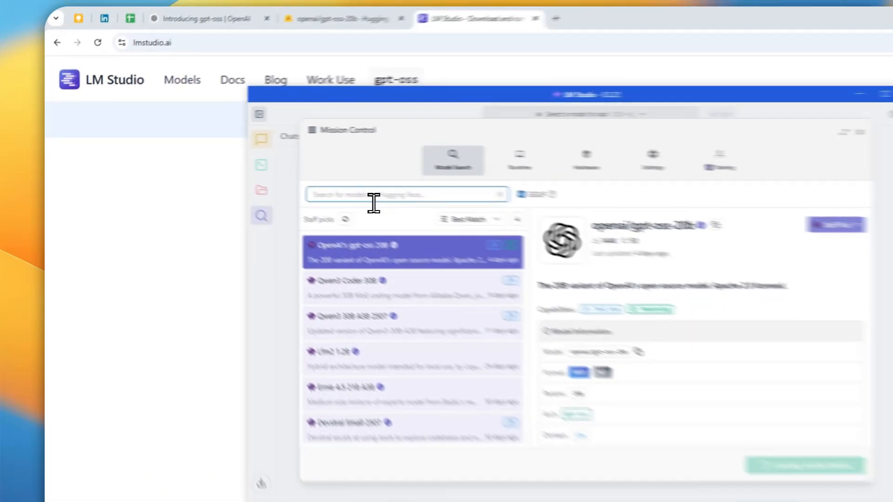
type("gpt oss")
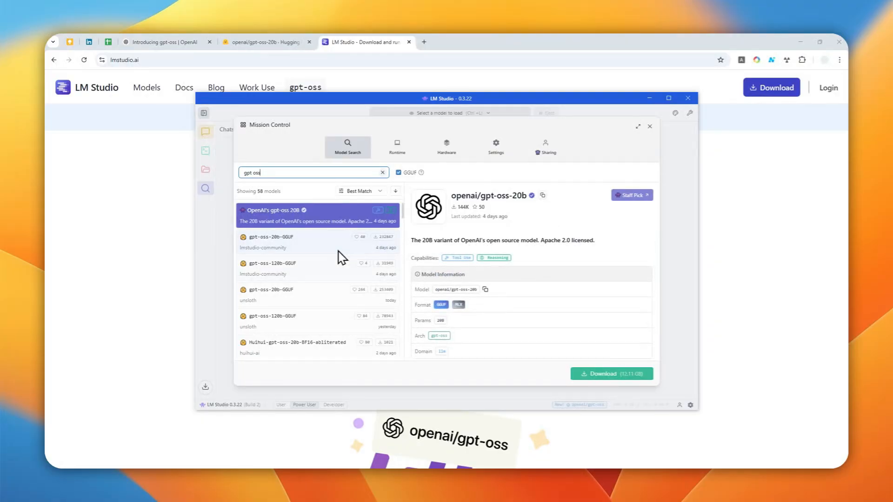
mouse_move(327, 290)
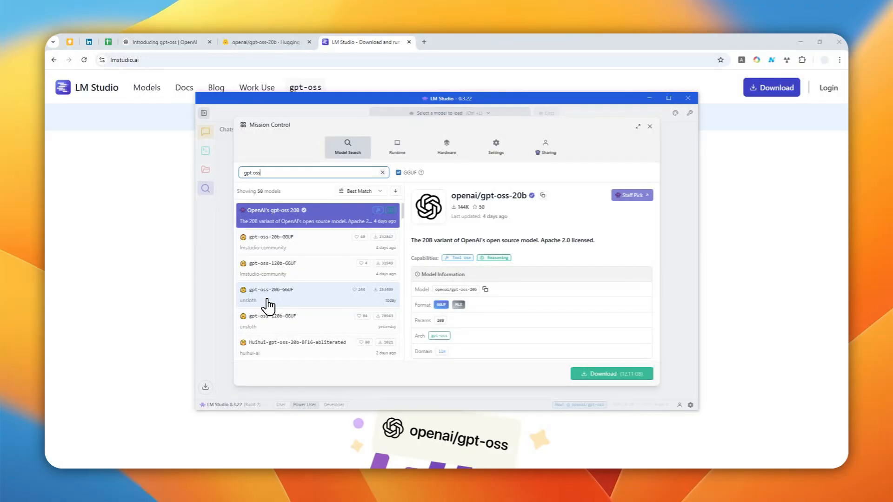
mouse_move(262, 304)
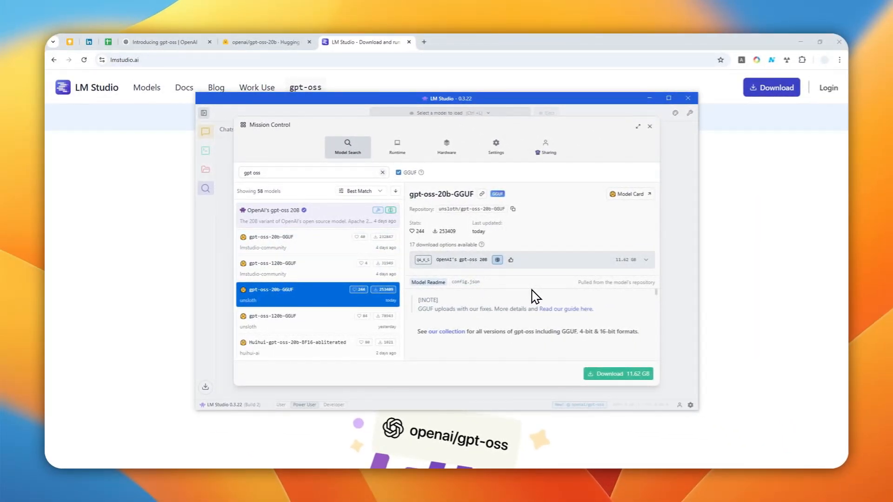
mouse_move(492, 299)
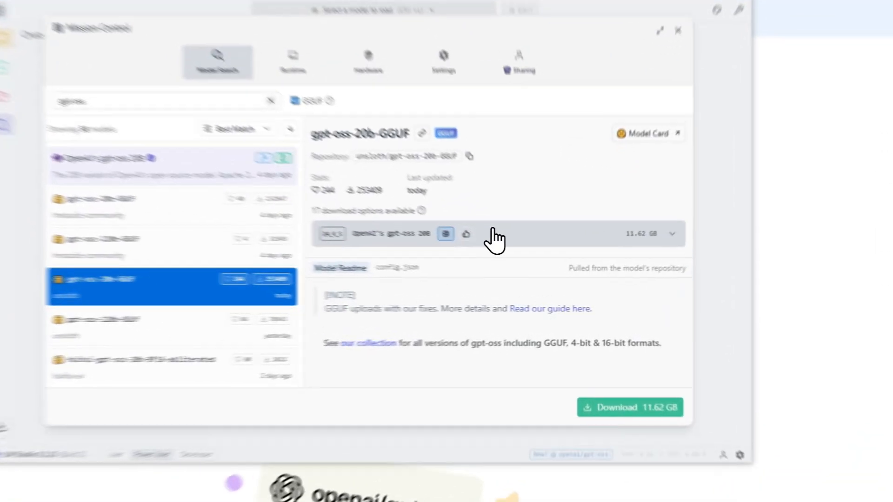
Expand unsloth/gpt-oss-20b-GGUF's download options and select the recommended Q4_K_S (11.62 GB).
left_click(671, 233)
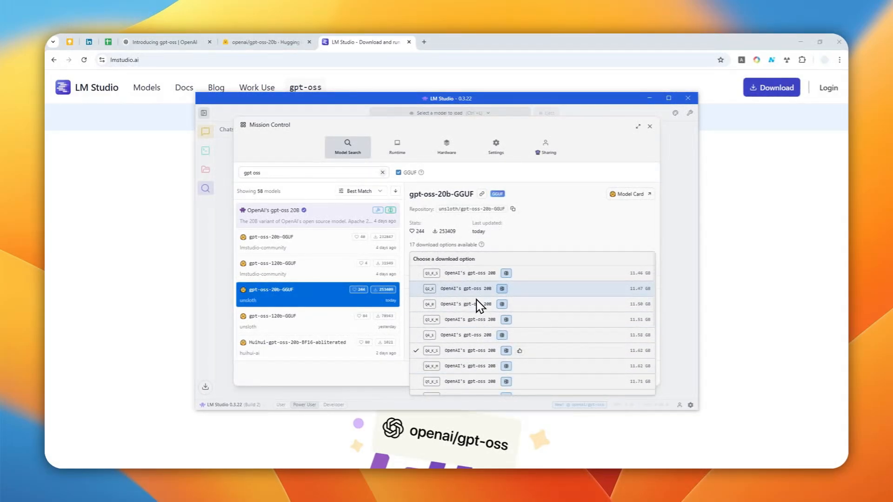
scroll("down", 3)
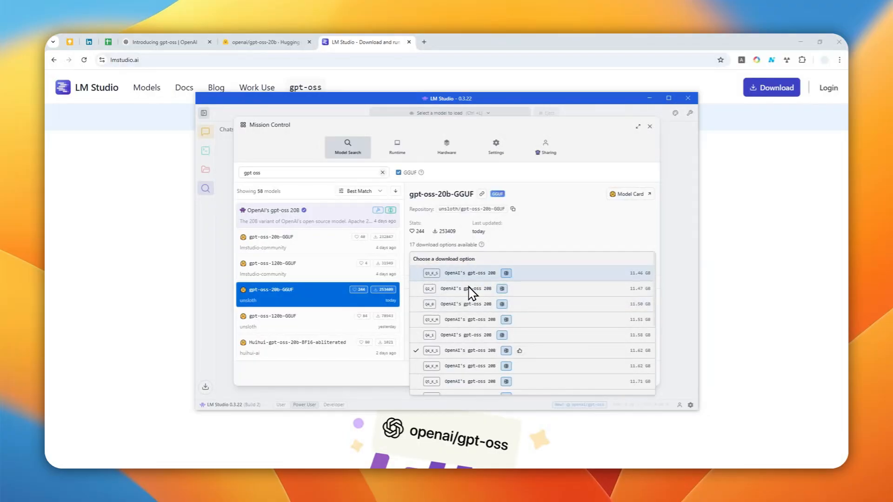
scroll("down", 3)
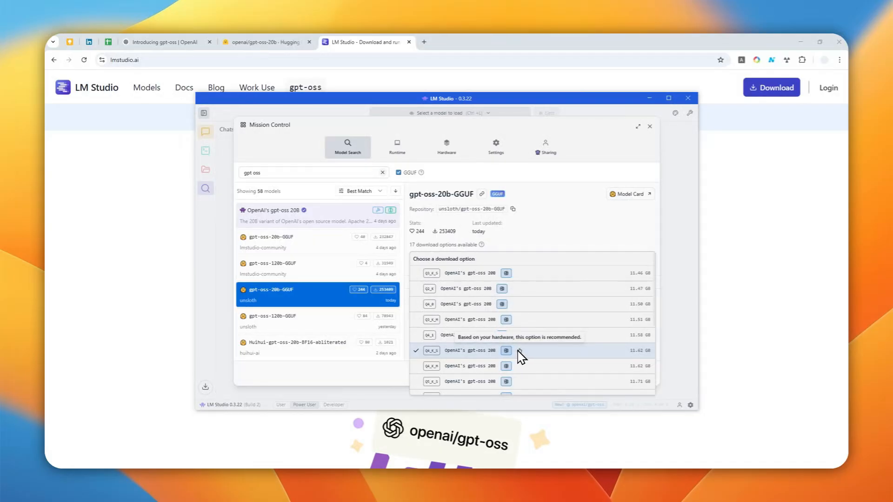
mouse_move(519, 357)
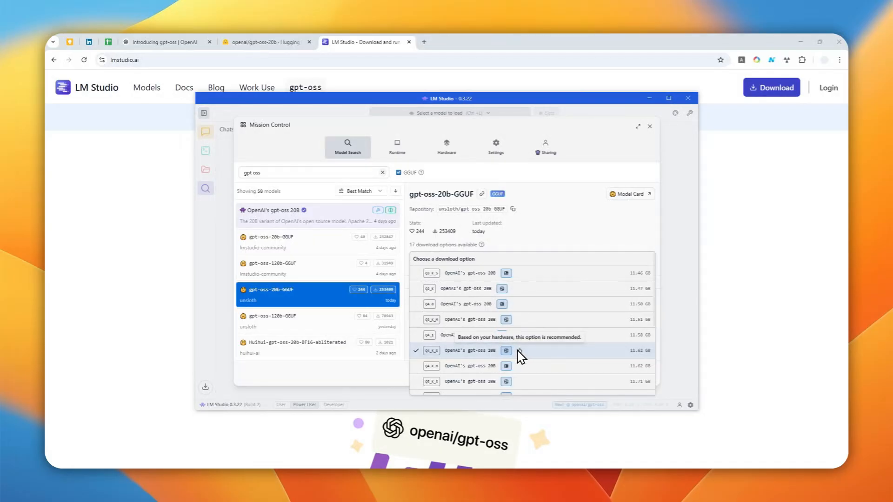
scroll("down", 3)
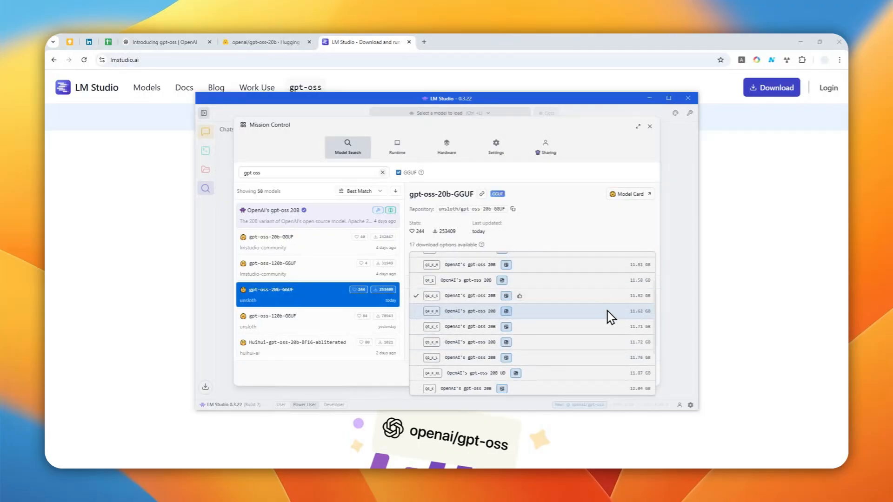
scroll("down", 3)
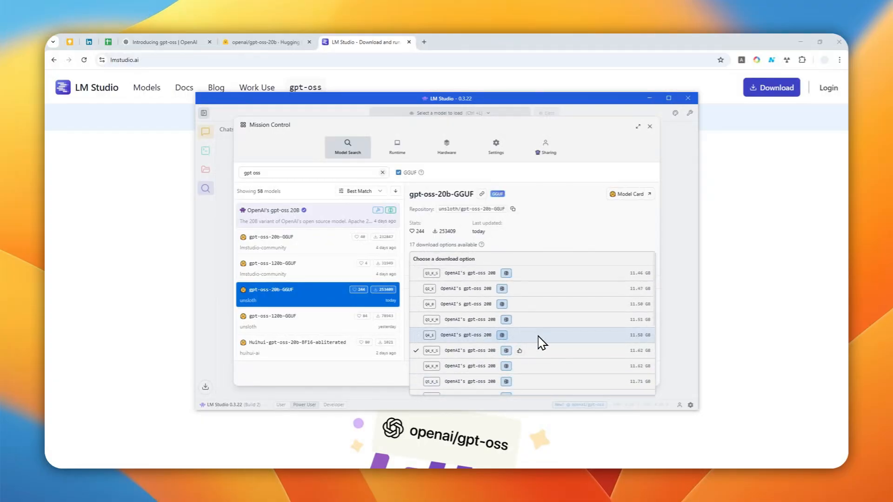
mouse_move(528, 360)
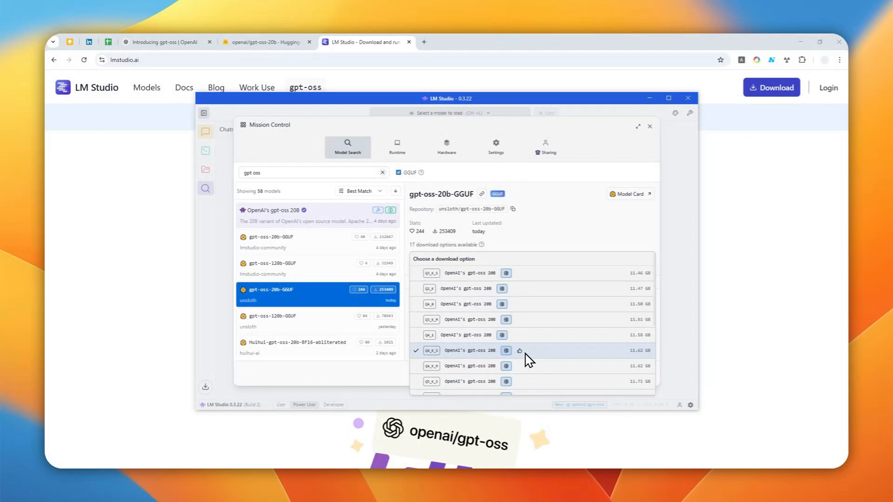
mouse_move(432, 360)
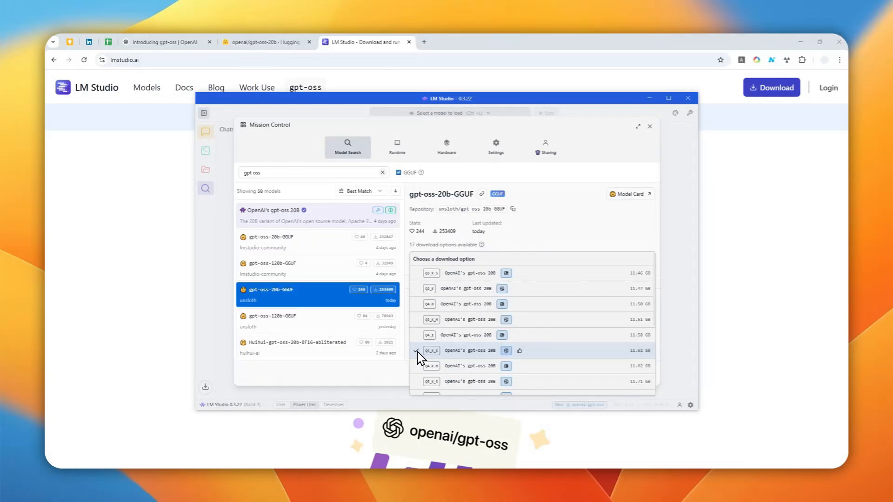
left_click(430, 350)
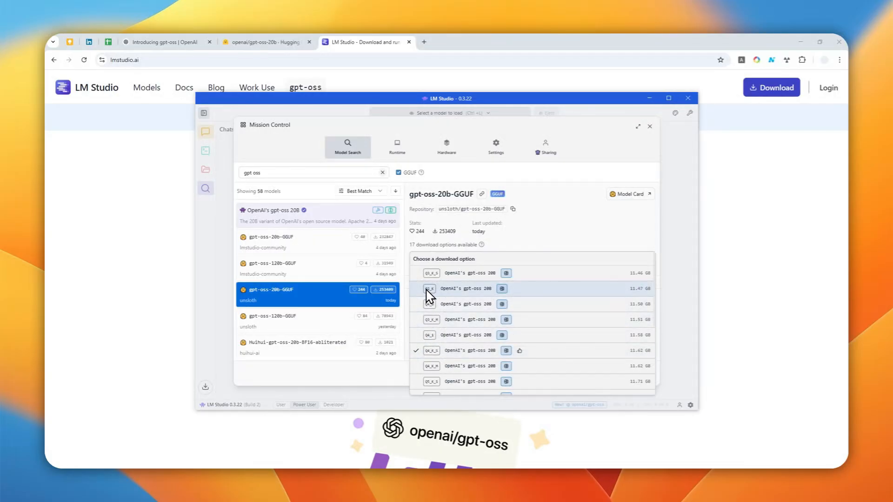
scroll("down", 3)
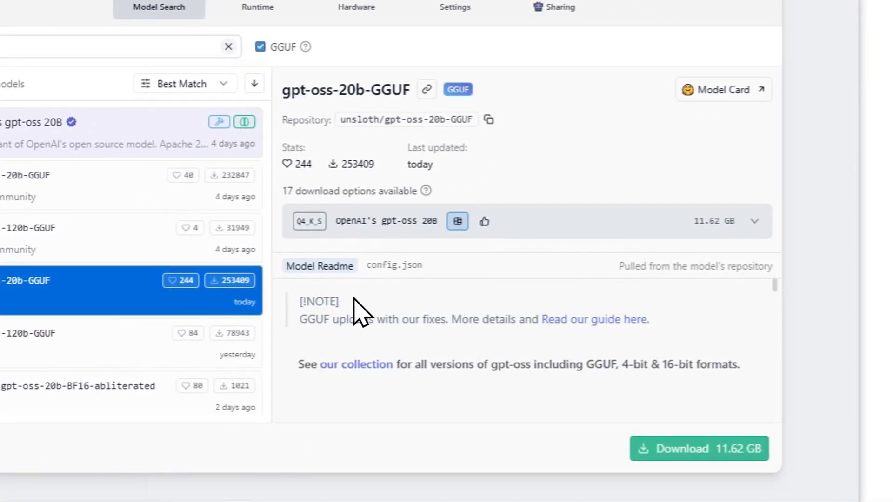
Start the 11.62 GB Q4_K_S download of unsloth's gpt-oss-20b.
left_click(698, 448)
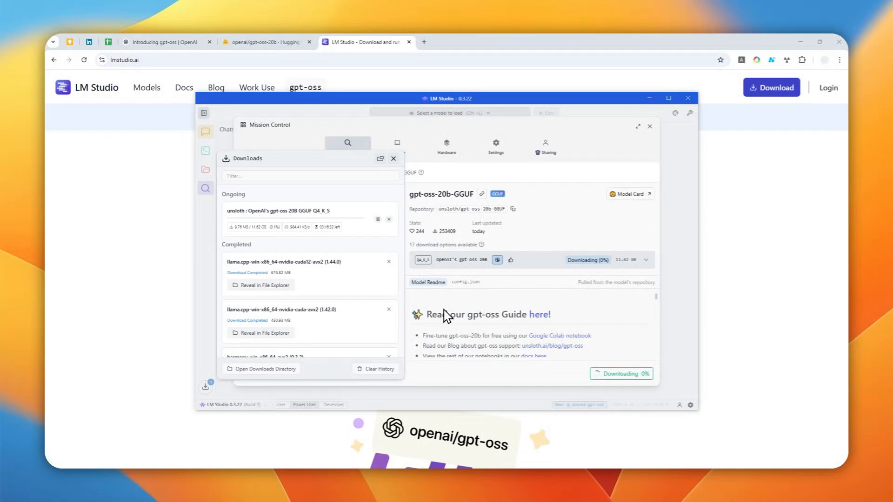
mouse_move(443, 421)
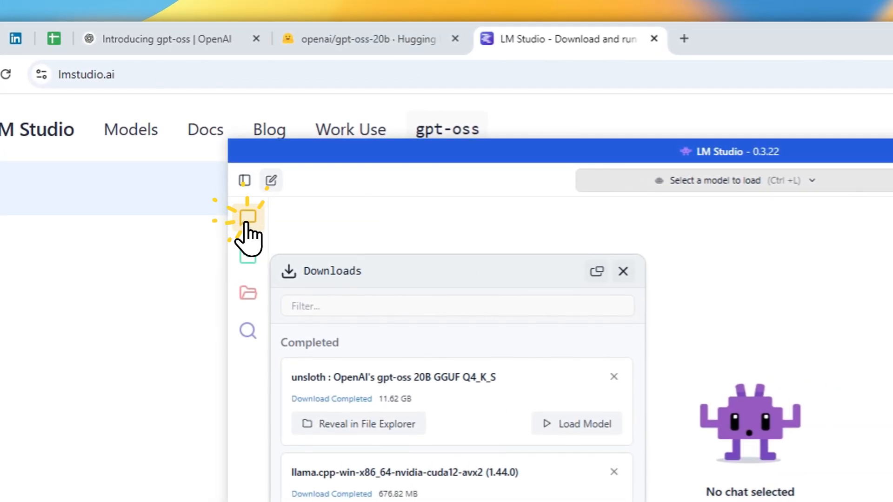
Leave the Downloads panel for Chat and load gpt-oss-20b from the model selector.
left_click(622, 271)
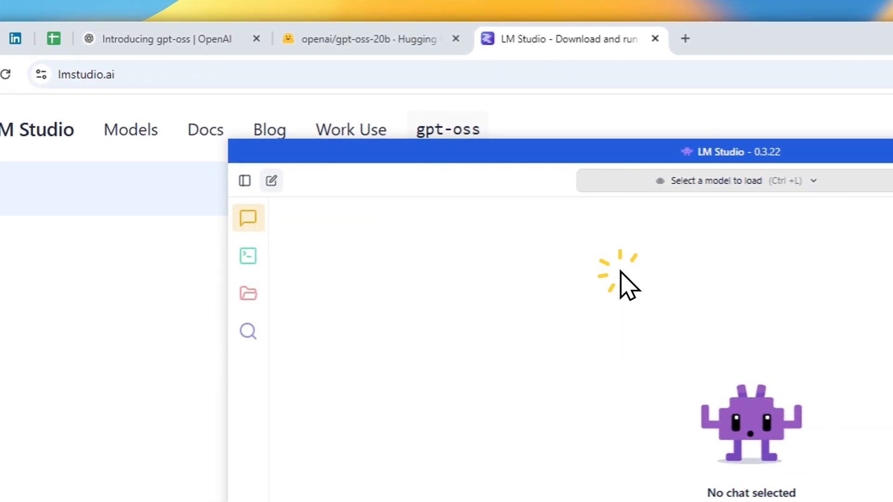
left_click(729, 180)
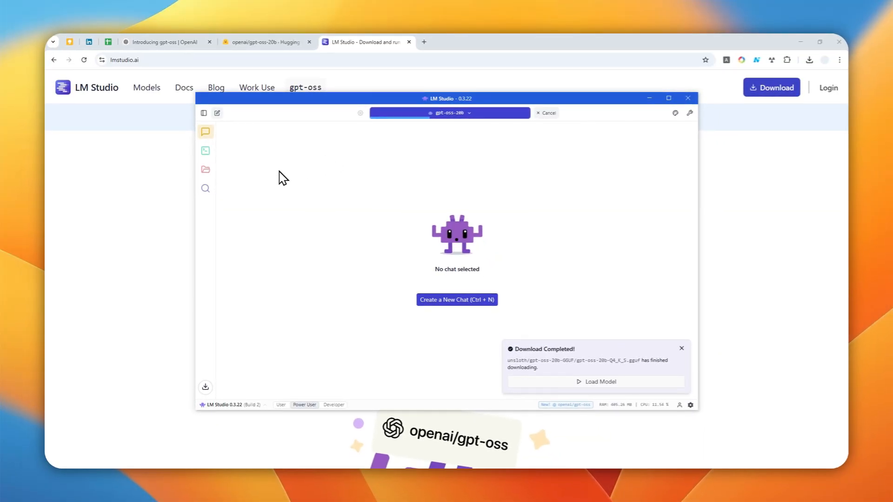
mouse_move(604, 326)
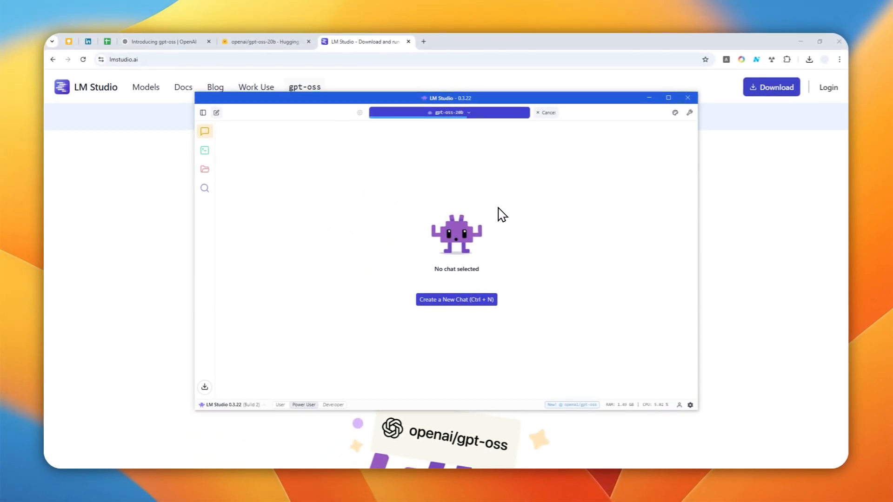
mouse_move(500, 183)
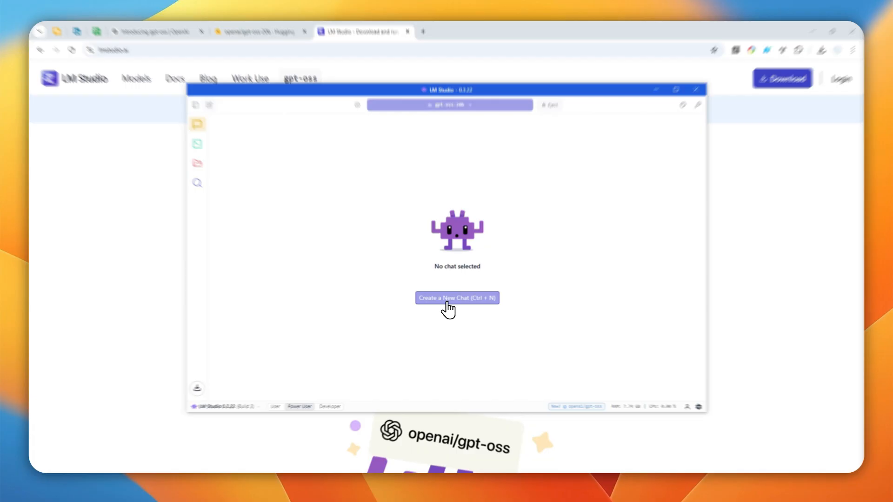
Create a new chat and send gpt-oss-20b the question 'What model are you?'.
left_click(455, 298)
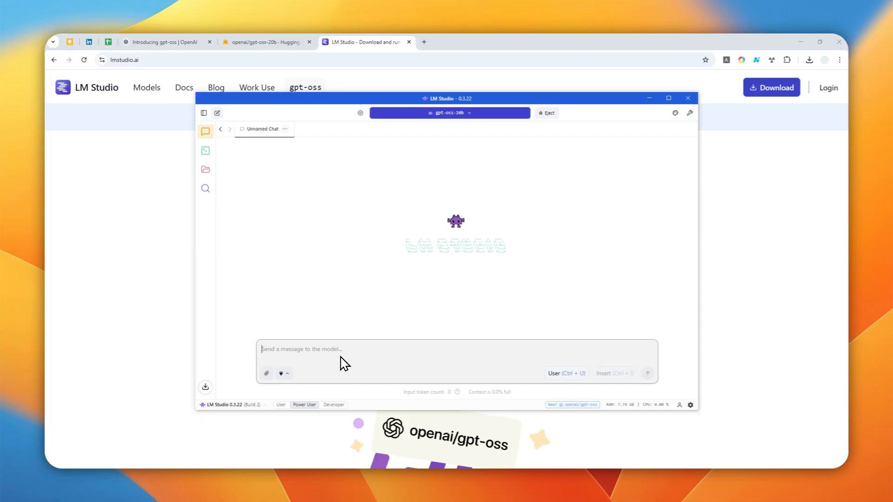
type("What model are y")
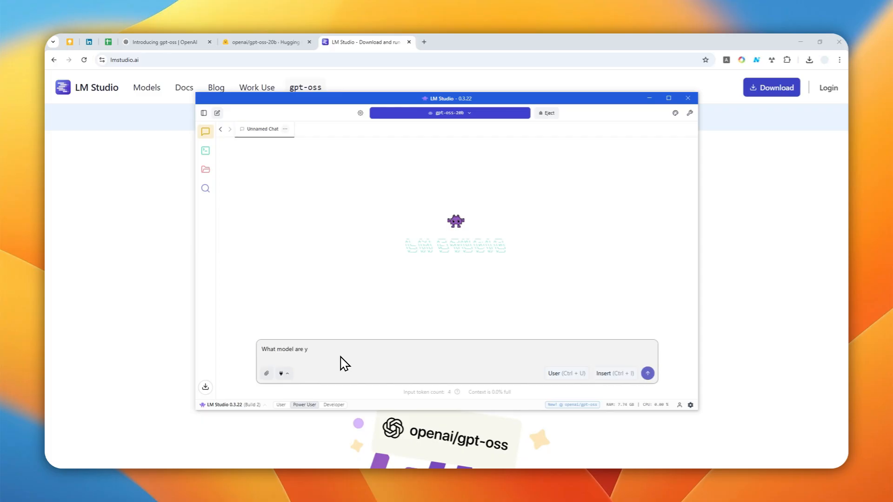
type("ou?")
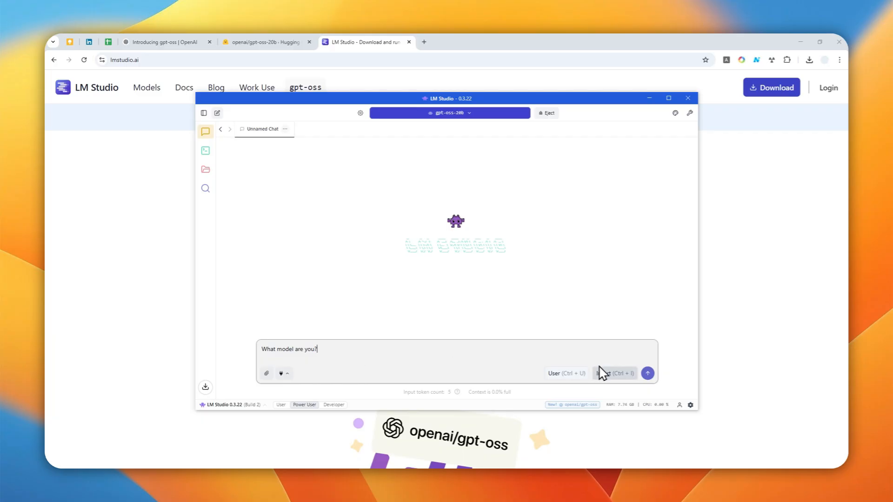
left_click(647, 372)
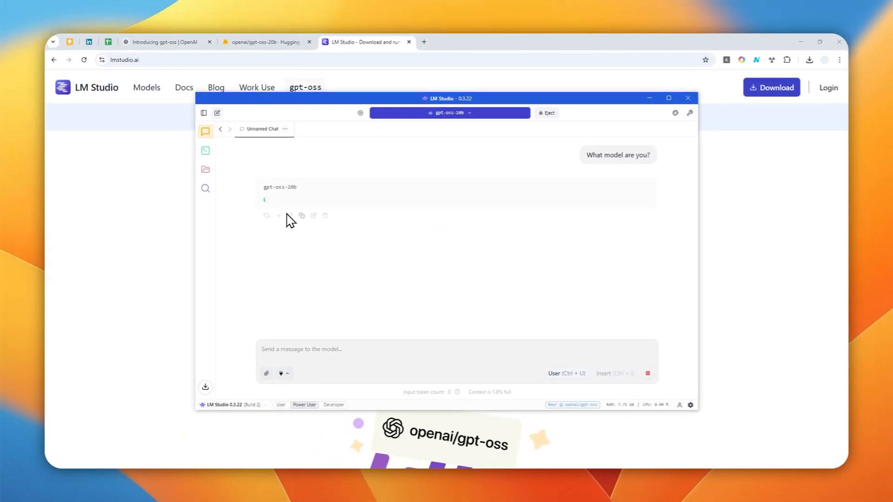
Show the chats sidebar while gpt-oss-20b replies claiming GPT-4 architecture, then return to the OpenAI announcement tab.
left_click(204, 113)
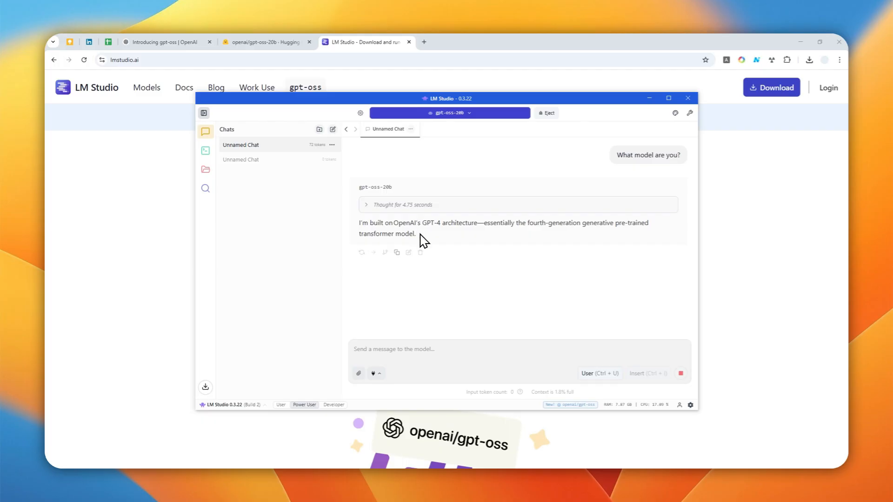
mouse_move(493, 237)
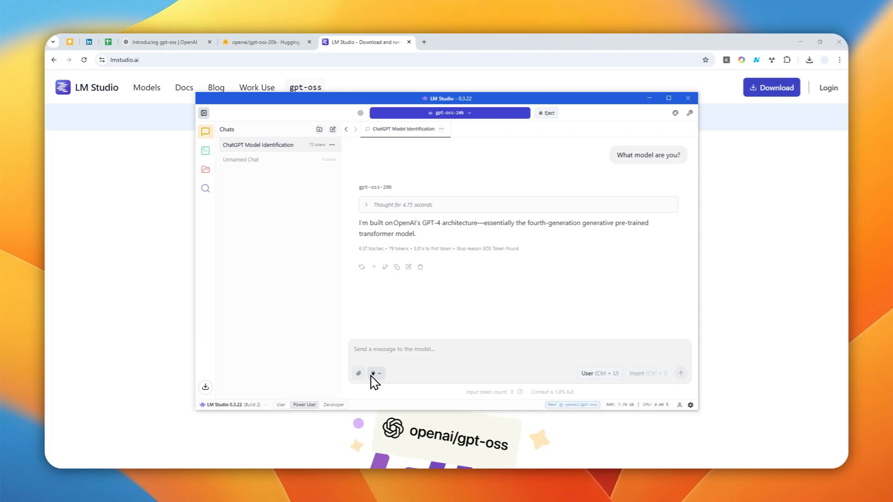
mouse_move(453, 354)
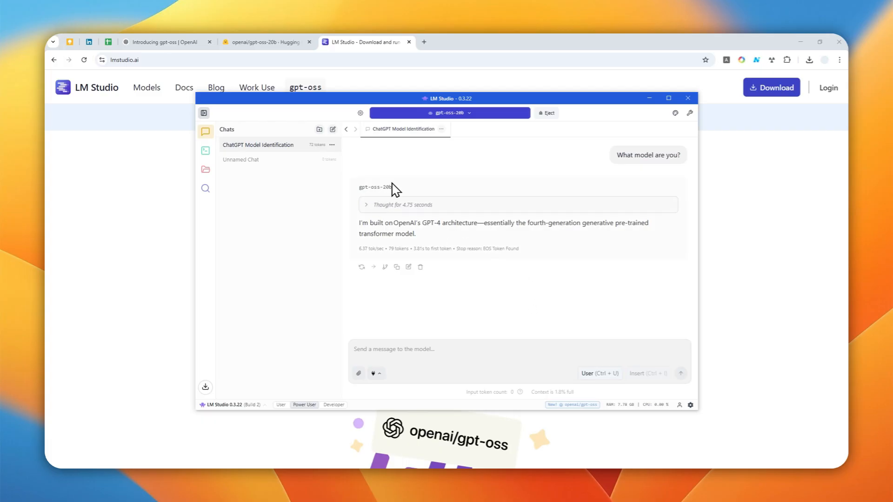
mouse_move(523, 219)
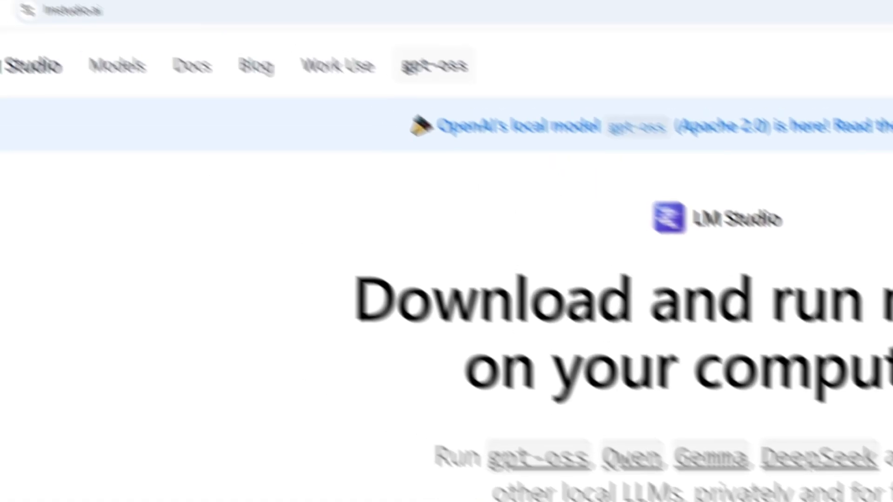
left_click(145, 31)
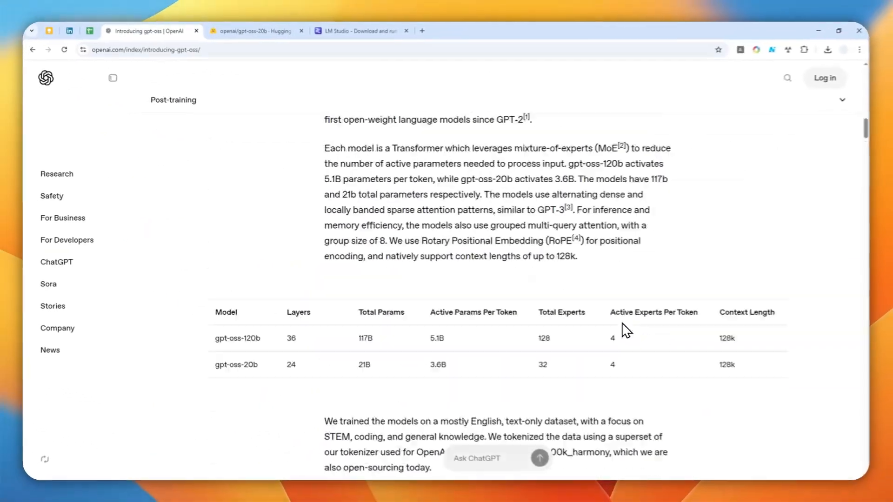